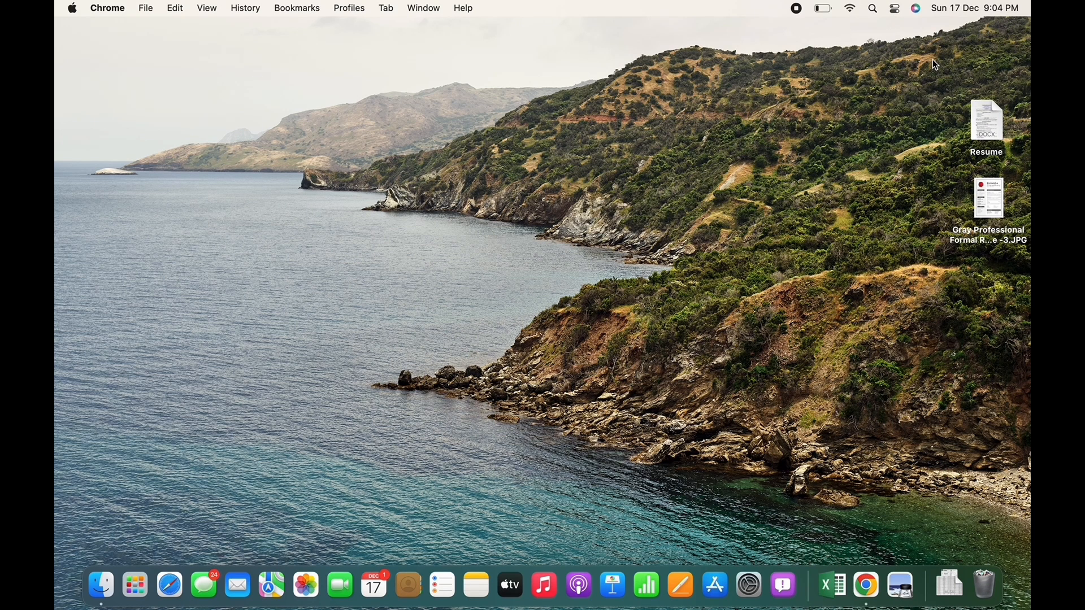
Step: Bring up Chrome with the Google Meet 'Ready to join?' page from the Dock
{"action": "left_click", "coordinate": [865, 585]}
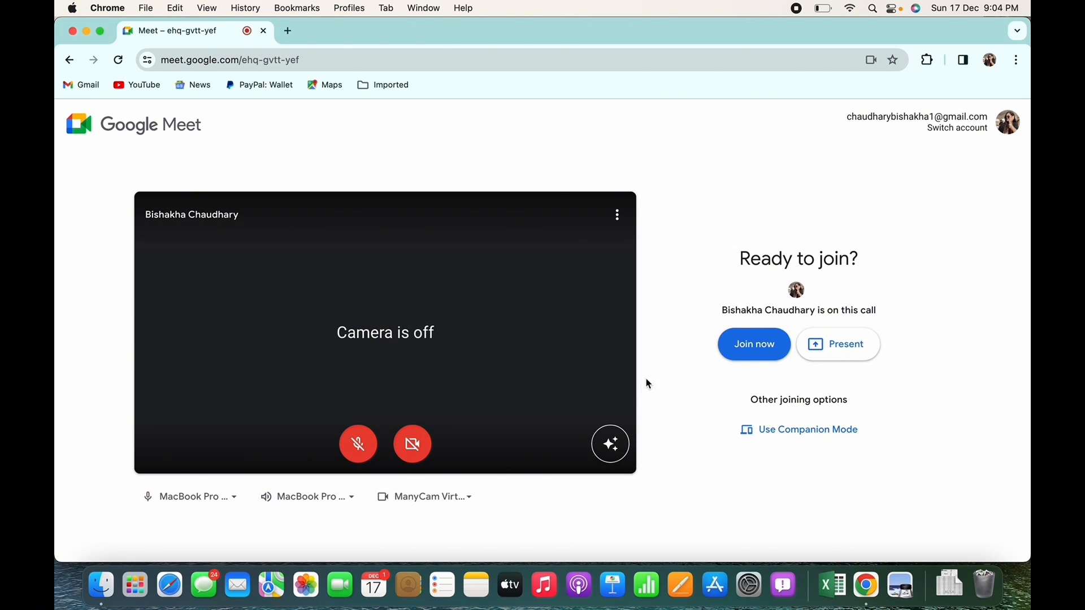
Step: Join the meeting and start Present now to choose what to share
{"action": "left_click", "coordinate": [753, 344]}
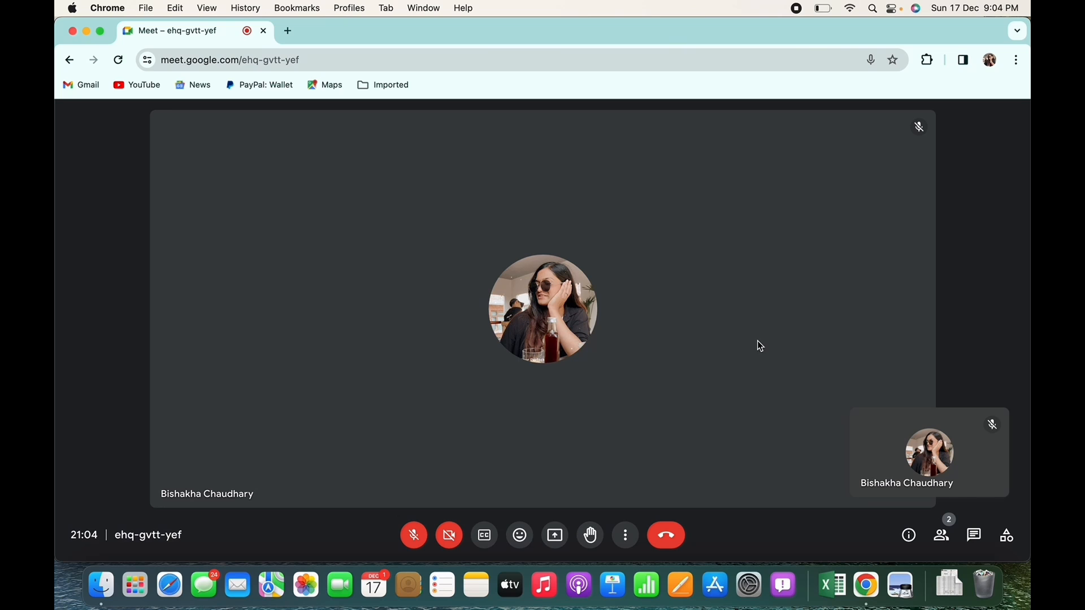
{"action": "mouse_move", "coordinate": [554, 535]}
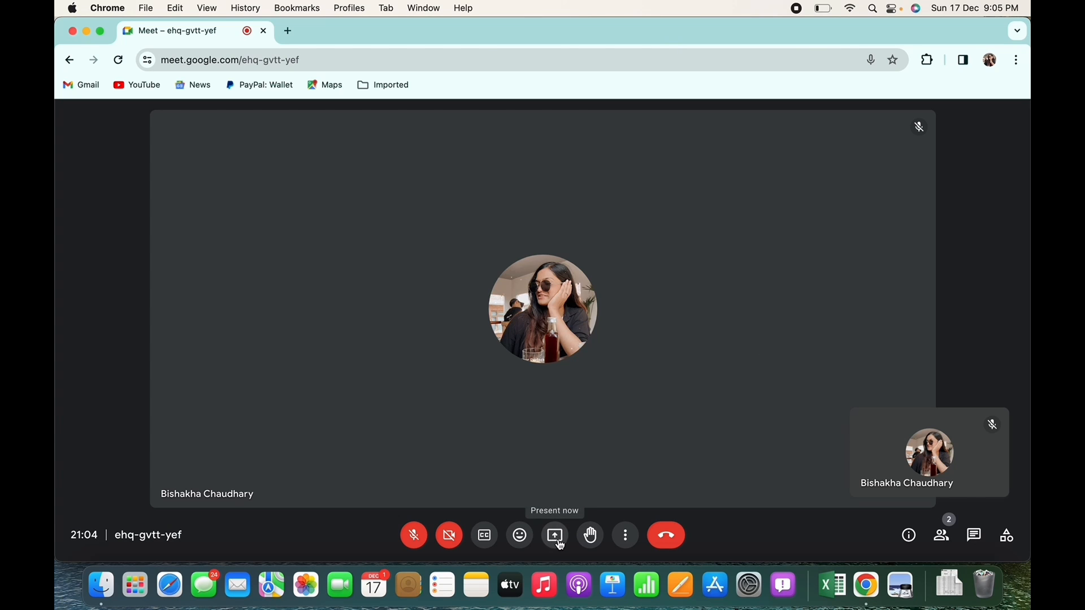
{"action": "mouse_move", "coordinate": [519, 535]}
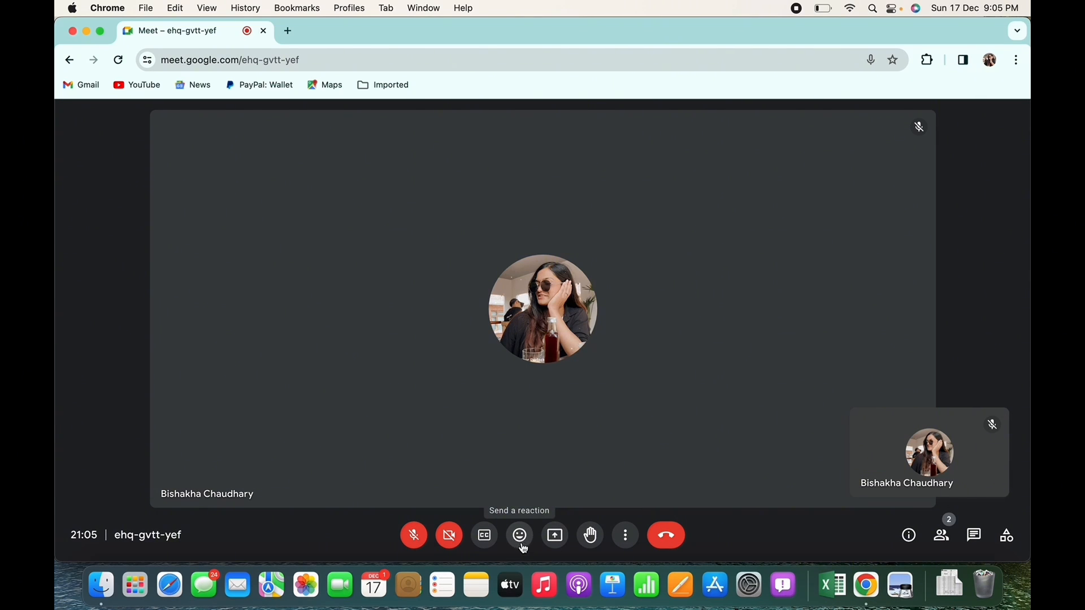
{"action": "left_click", "coordinate": [554, 536]}
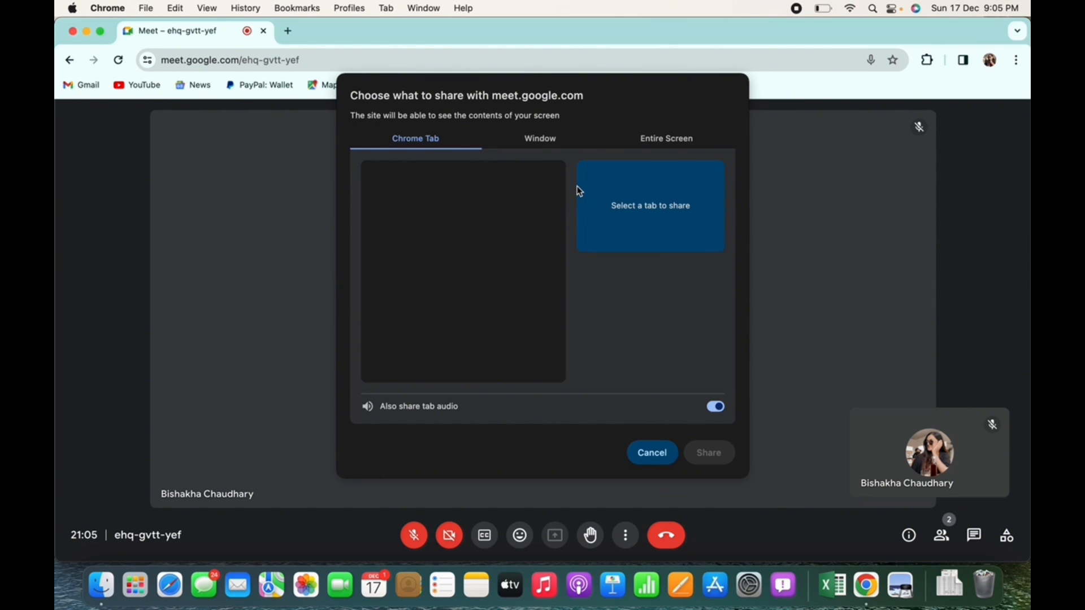
{"action": "mouse_move", "coordinate": [514, 150]}
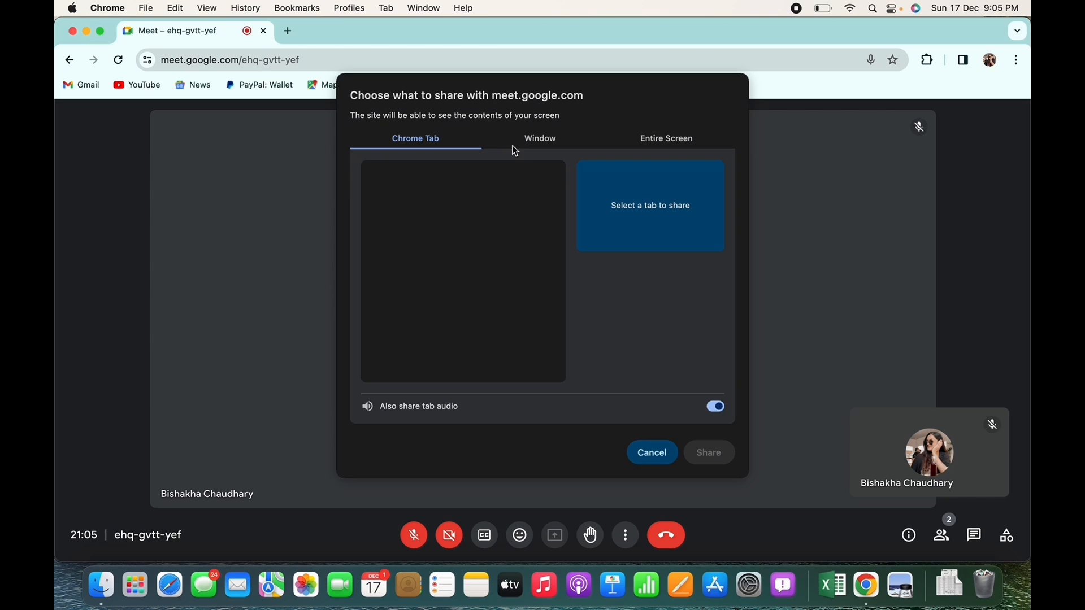
Step: In the share chooser, browse Window then Entire Screen and begin sharing the whole screen
{"action": "left_click", "coordinate": [540, 138]}
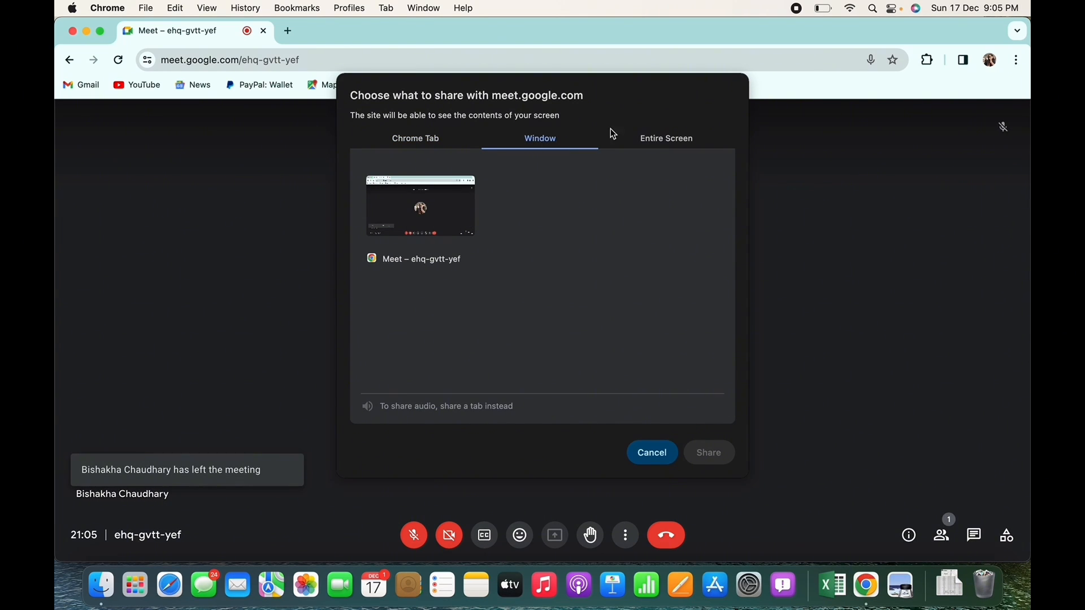
{"action": "left_click", "coordinate": [666, 137]}
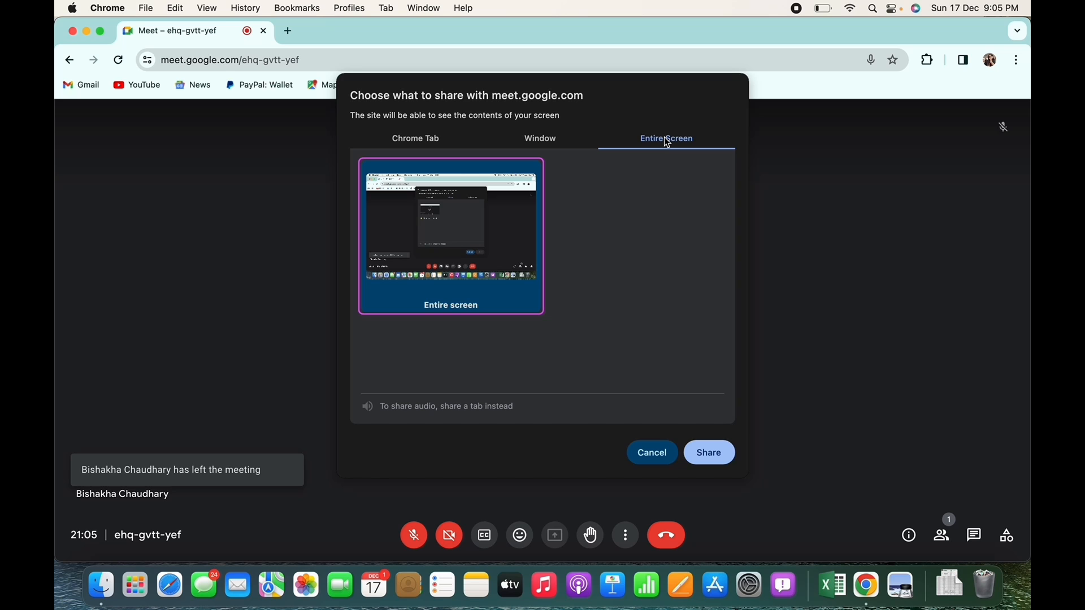
{"action": "left_click", "coordinate": [708, 452]}
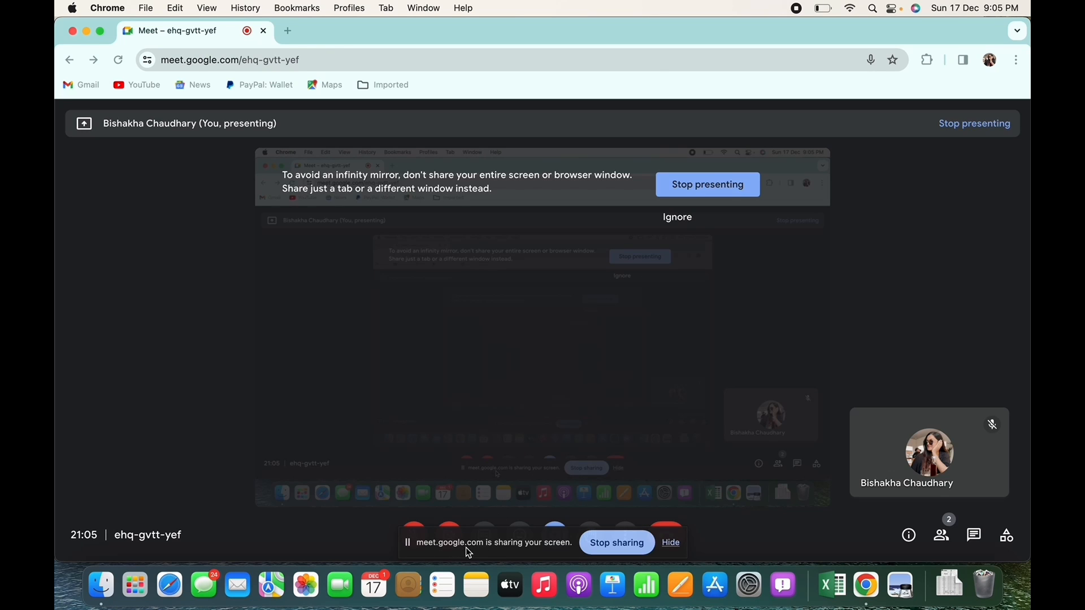
{"action": "mouse_move", "coordinate": [549, 546]}
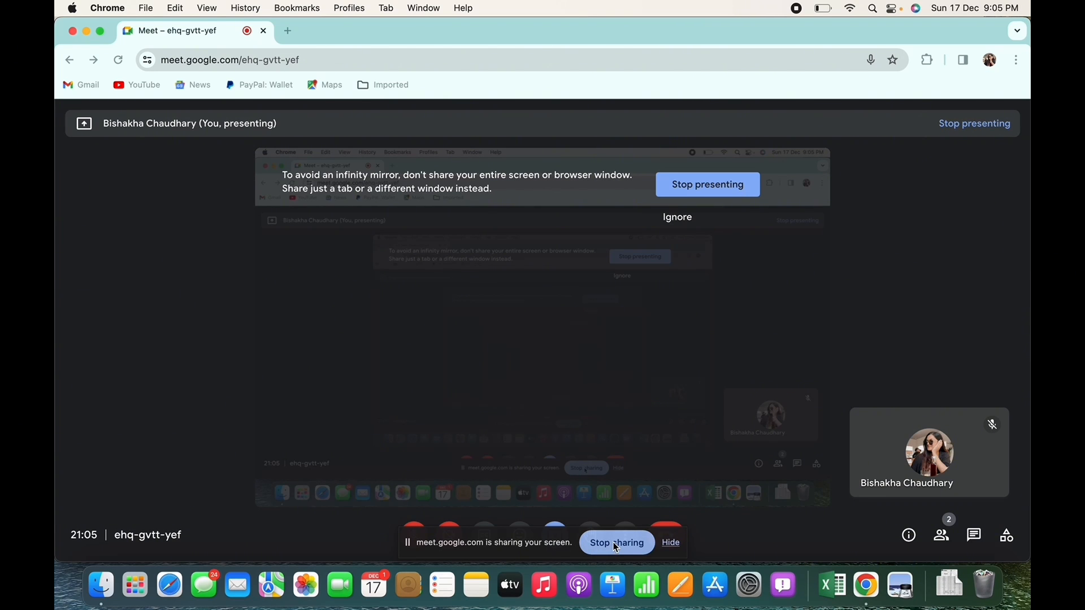
Step: Stop sharing the screen to return to the normal meeting view
{"action": "left_click", "coordinate": [615, 542]}
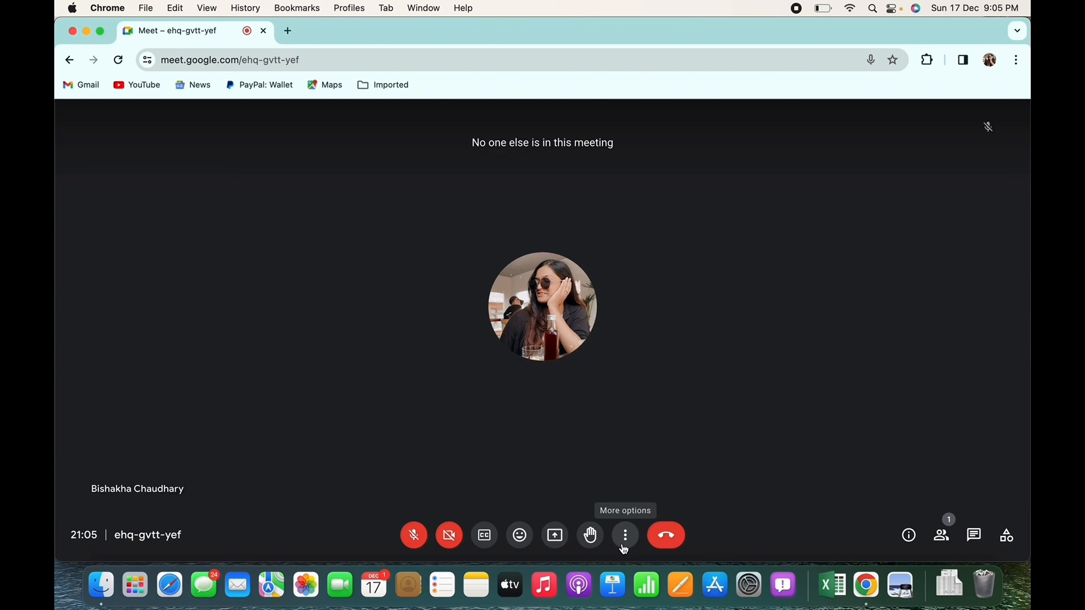